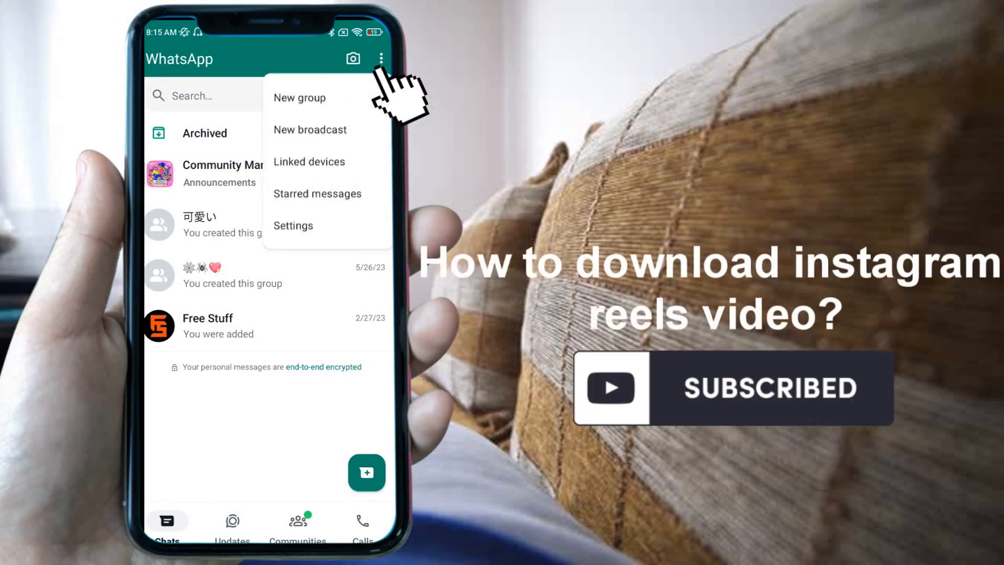
# Reach the Proxy screen via Settings > Storage and data, showing the proxy disconnected.
pyautogui.click(293, 226)
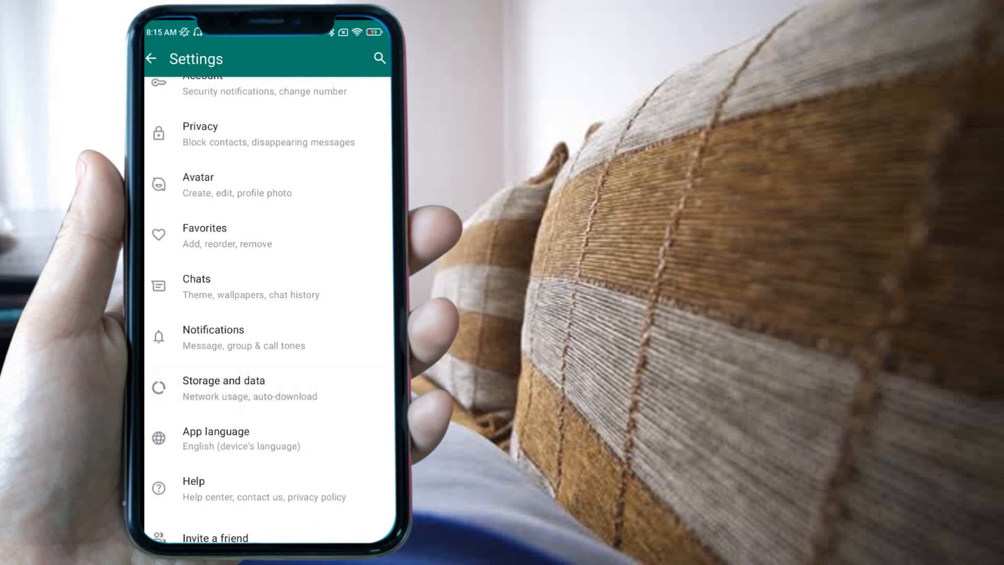
pyautogui.click(224, 387)
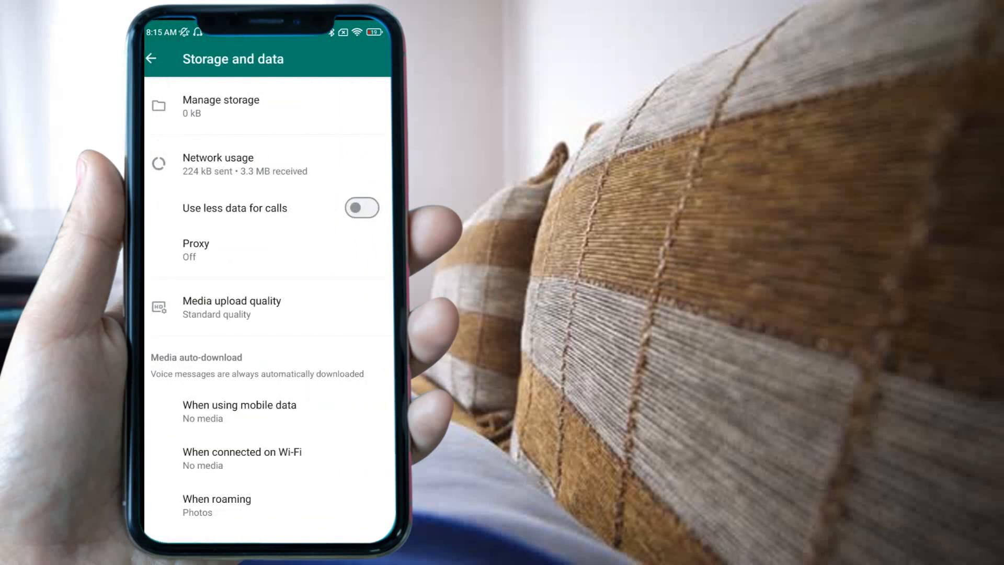
pyautogui.click(196, 250)
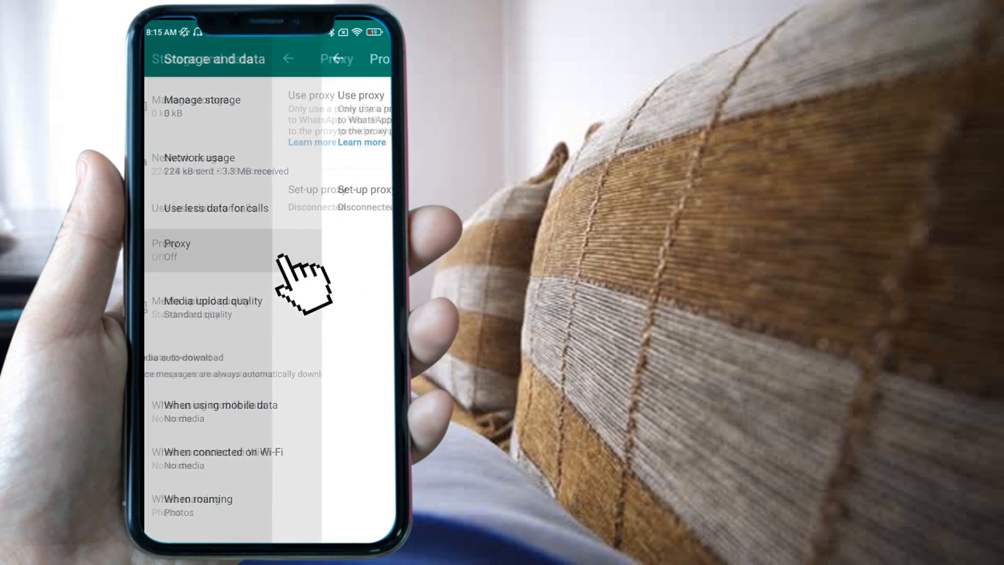
pyautogui.click(175, 250)
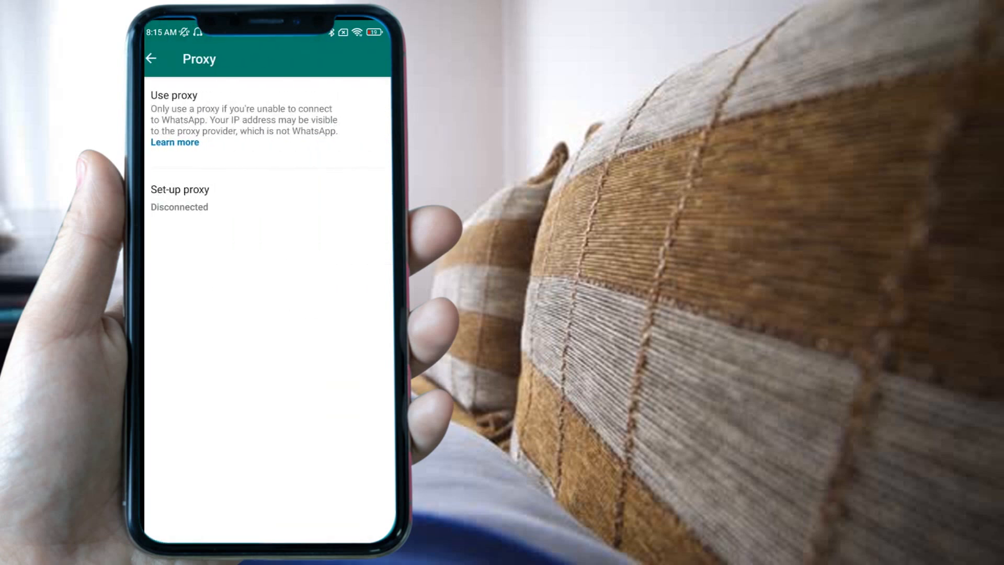
# Save proxy host 1.1.1.1 with chat port 443, switch Use proxy on, and return to Settings.
pyautogui.click(180, 189)
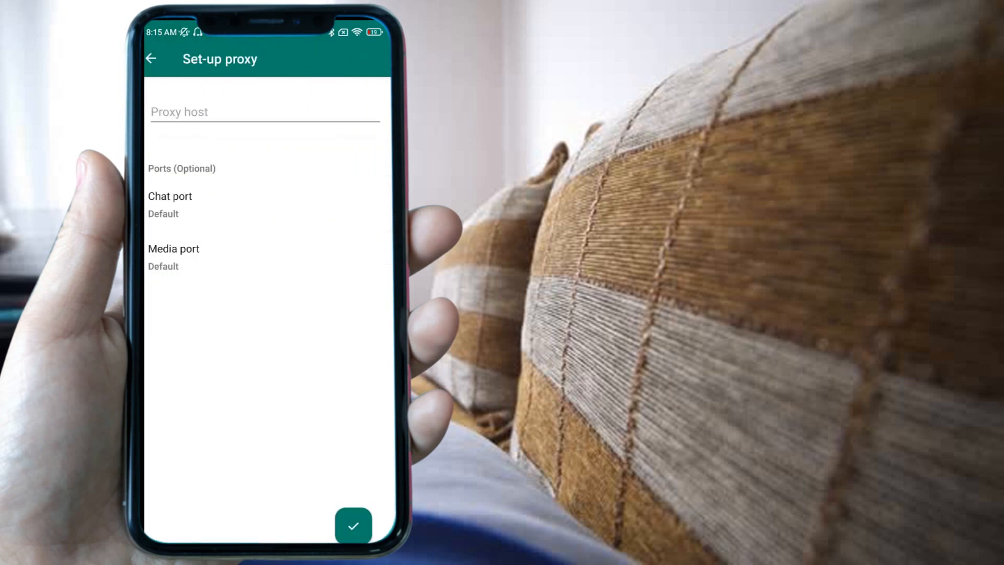
pyautogui.click(256, 112)
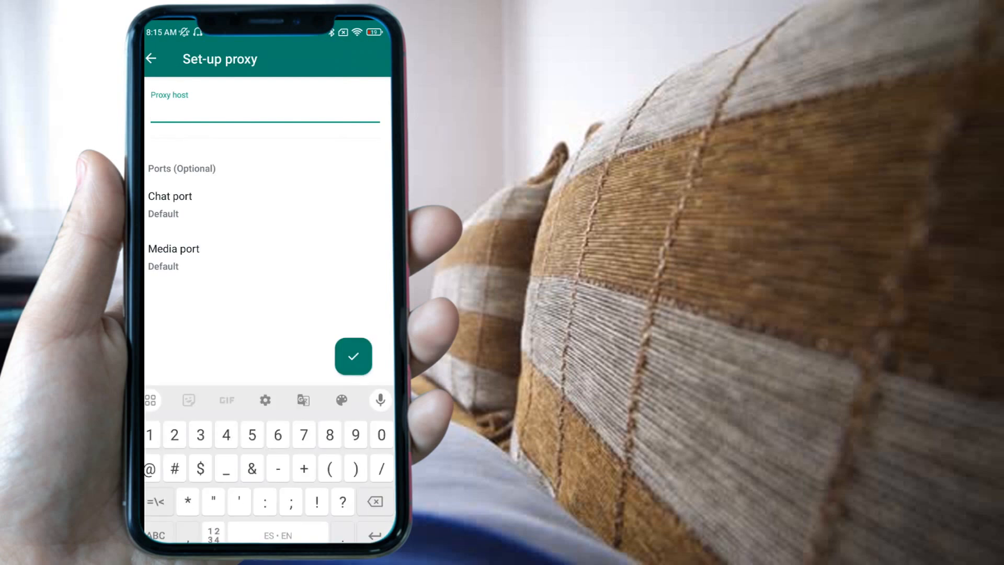
pyautogui.write('1.1.')
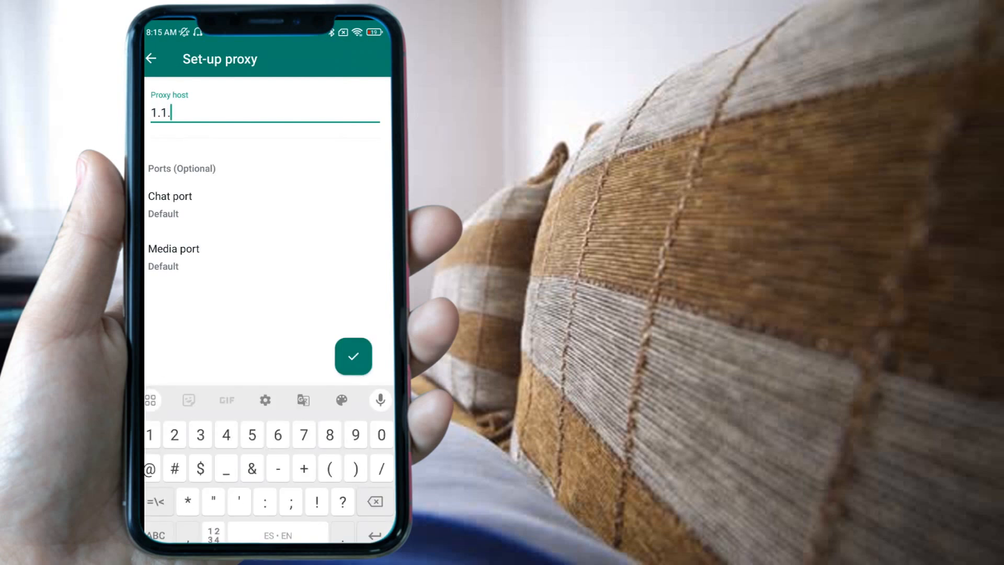
pyautogui.write('1')
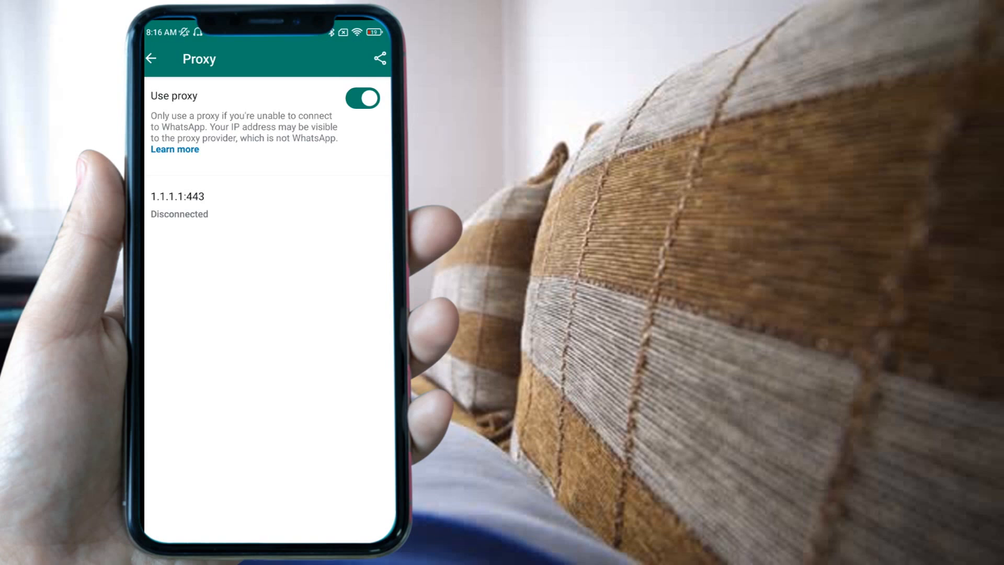
pyautogui.click(150, 59)
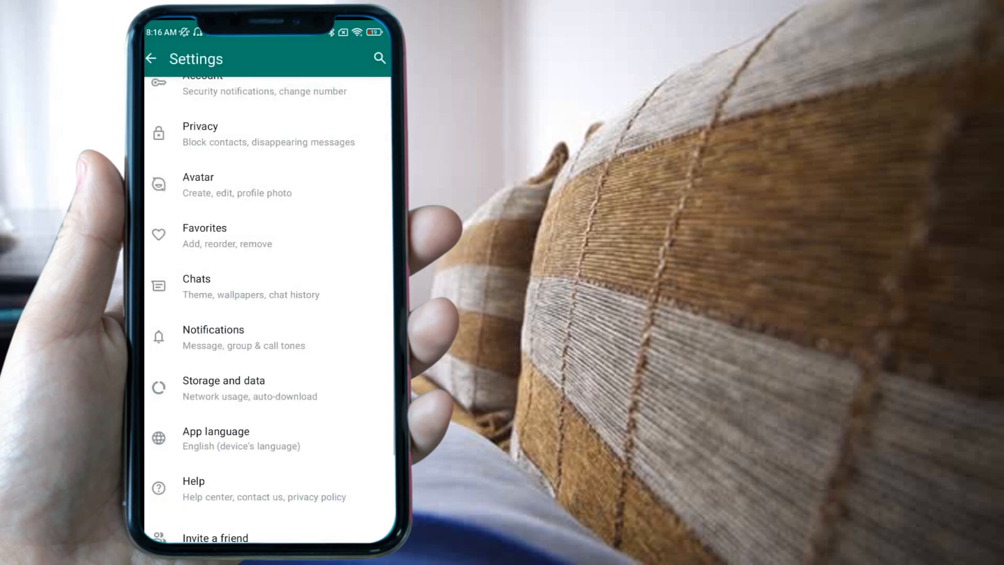
# Return to Chats and enter the emoji-named group where message G is still pending.
pyautogui.click(151, 59)
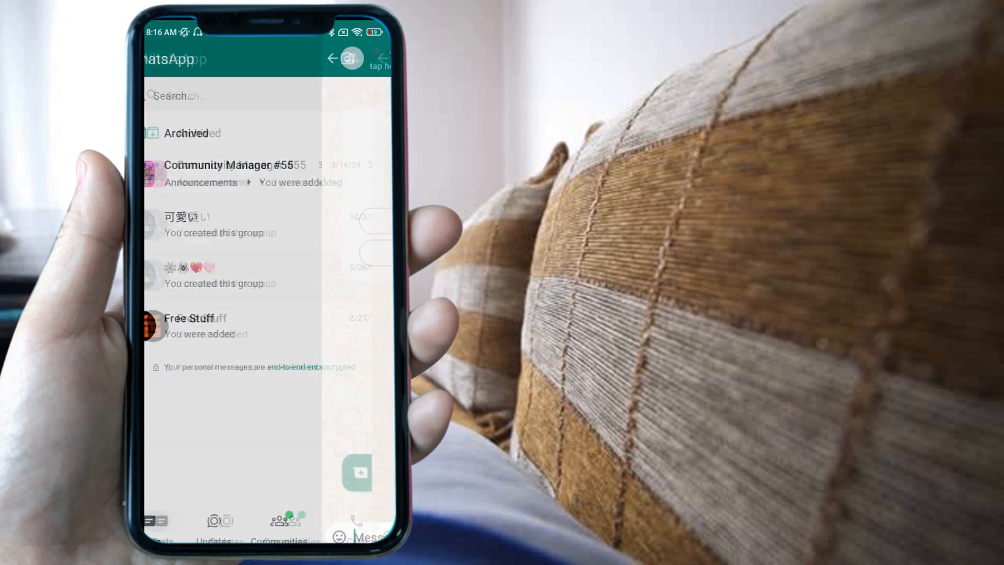
pyautogui.click(218, 275)
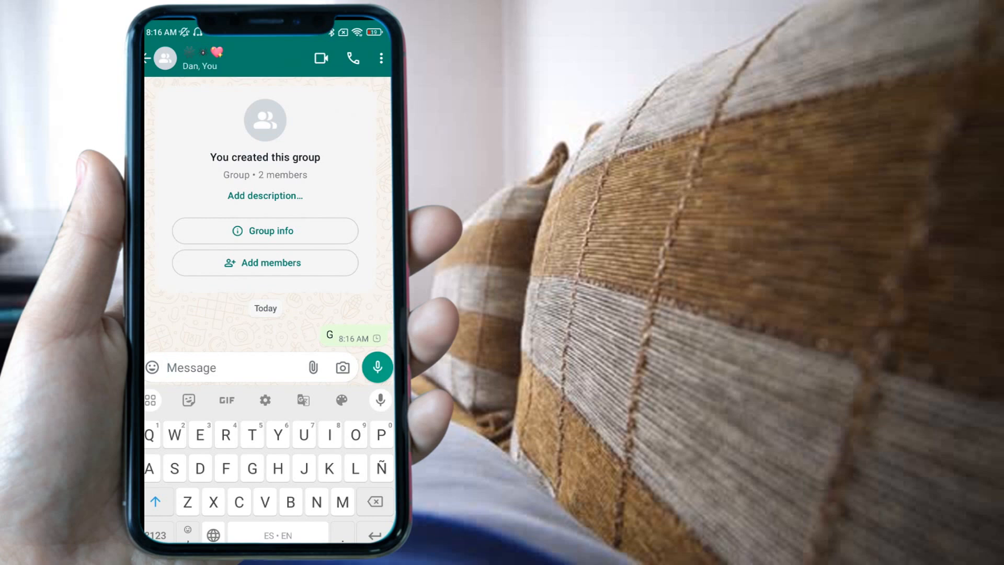
pyautogui.scroll(-3)
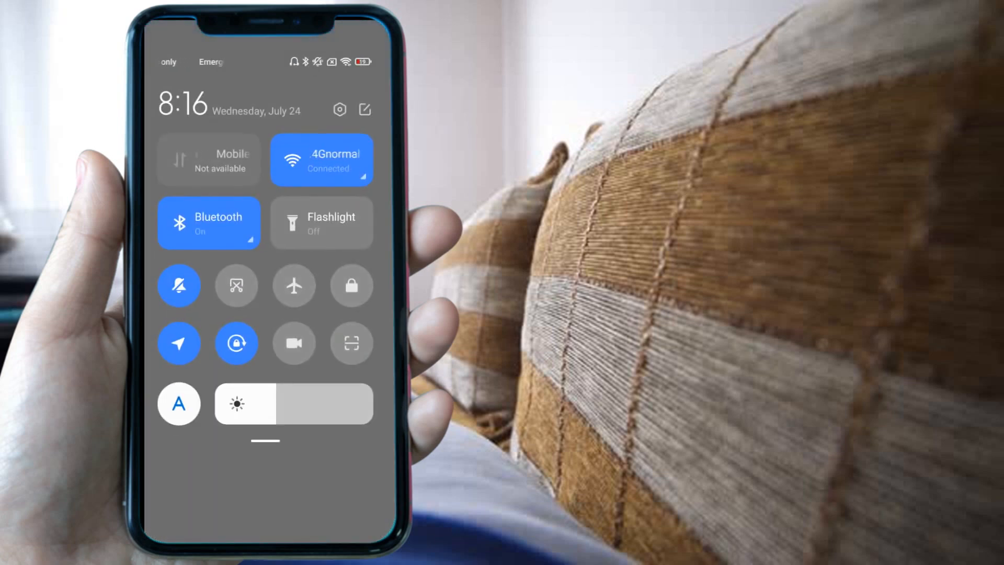
# Dismiss quick settings and send the test message 'He', which stays pending.
pyautogui.click(321, 159)
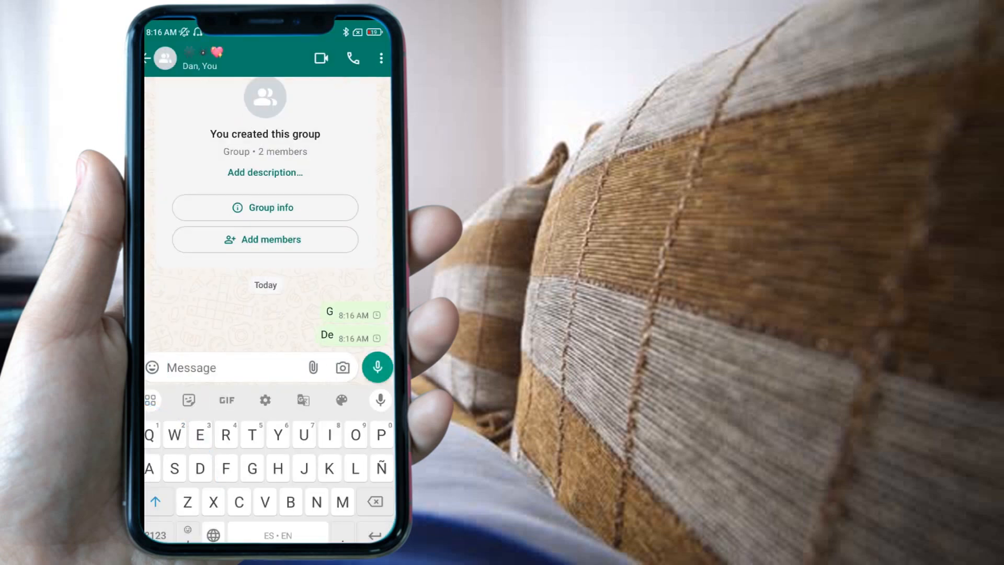
pyautogui.write('He')
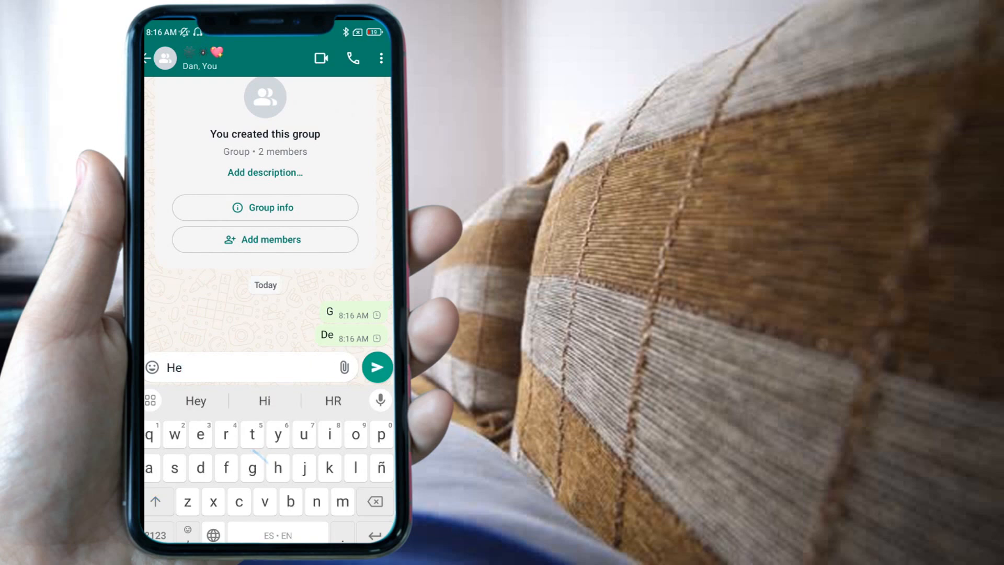
pyautogui.click(377, 367)
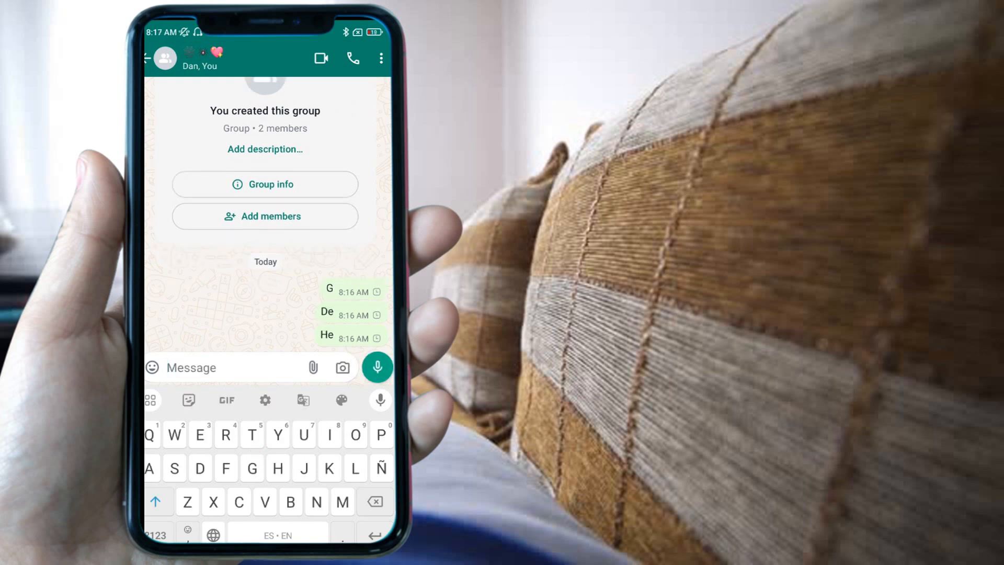